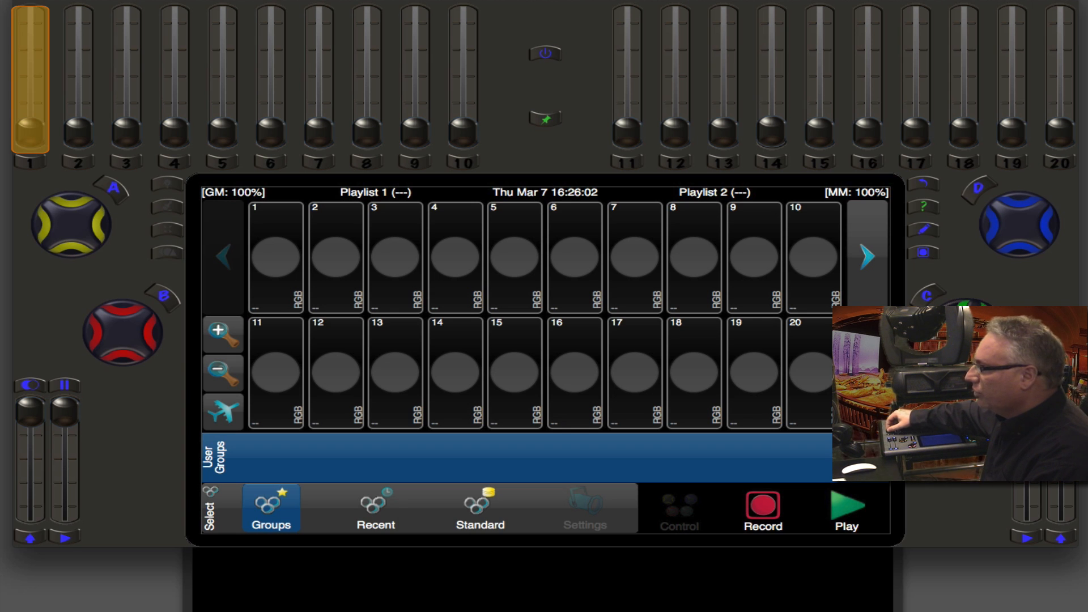
Select fixture tile 1 in the Groups grid while all faders stay at zero.
click(275, 258)
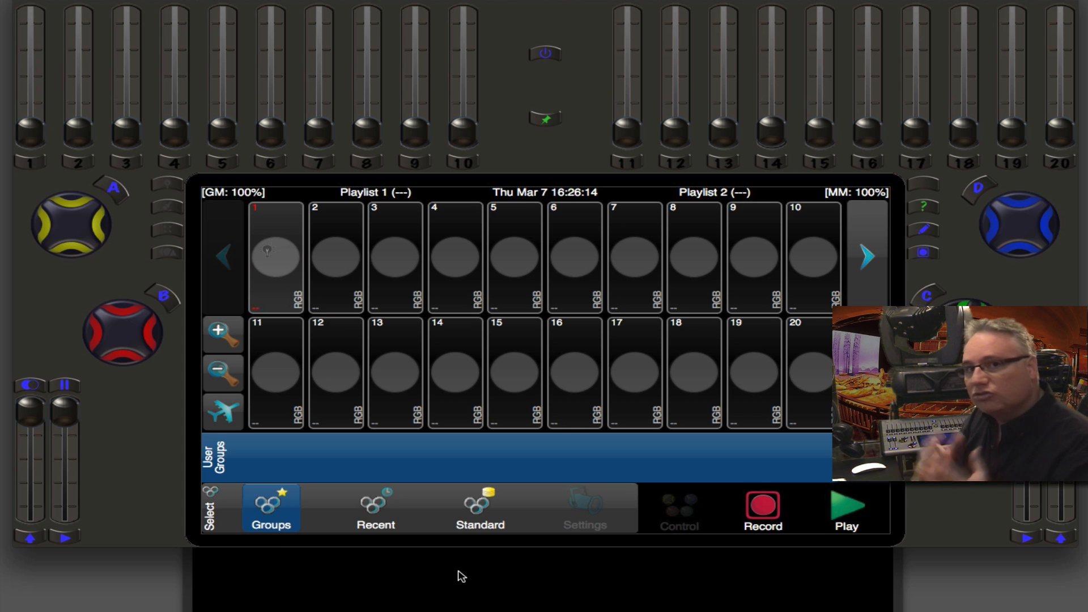
click(274, 257)
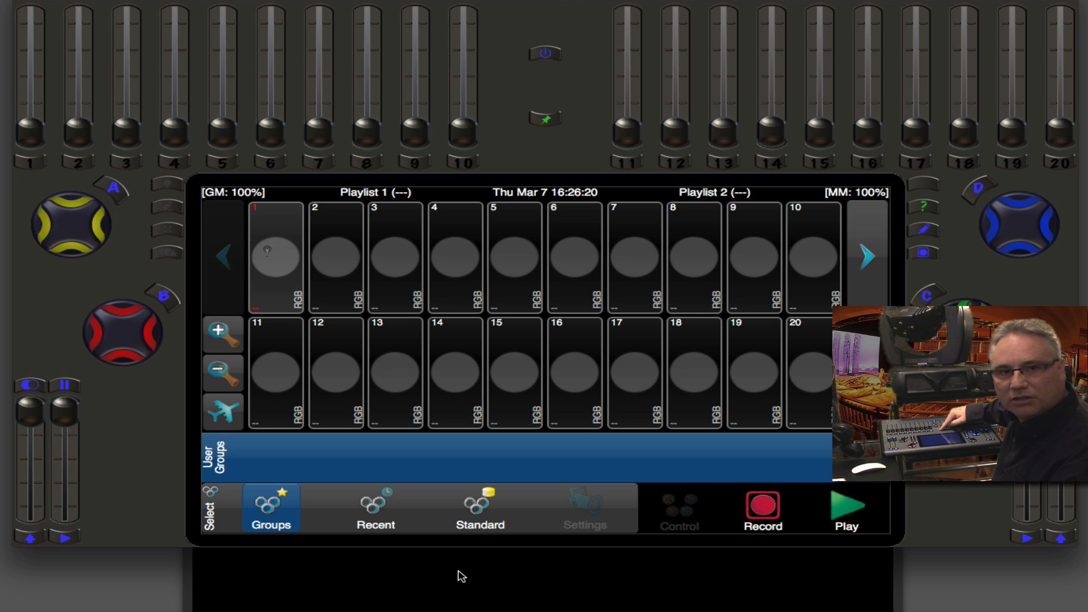
Light fixtures 1–4 red at 85, 83, 71 and 56 percent, fixture 10 at full.
click(752, 372)
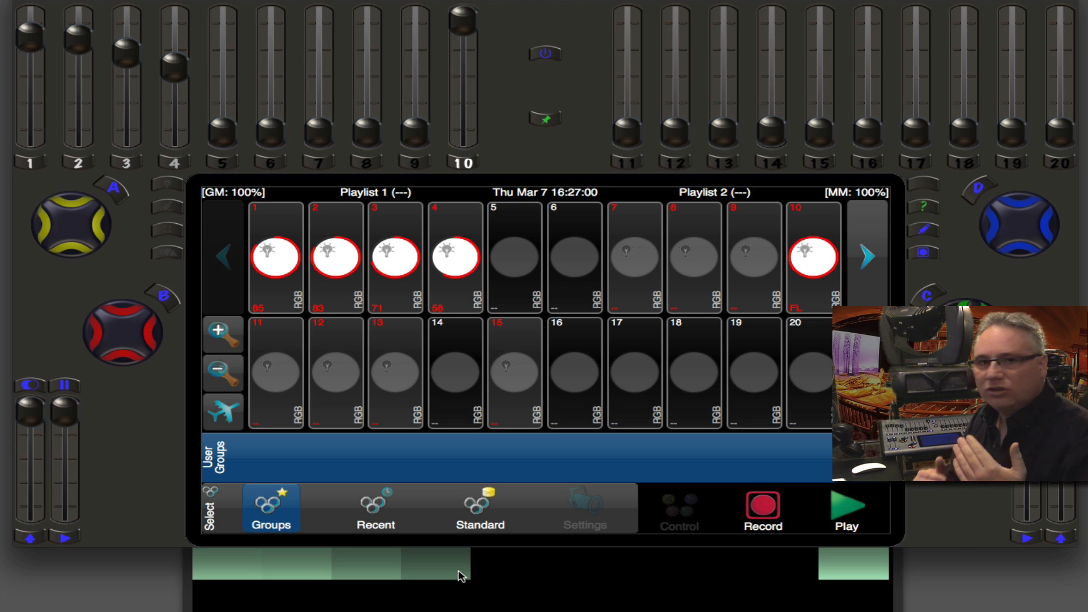
Pin the red look and crossfade fixtures 11–20 to white at levels 52–86.
click(545, 118)
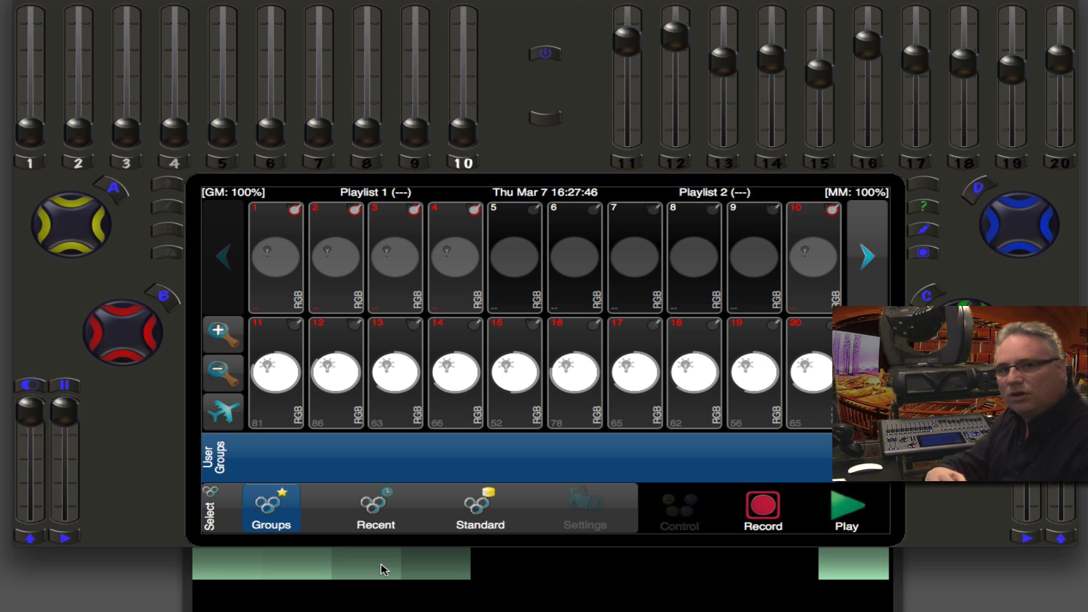
click(545, 118)
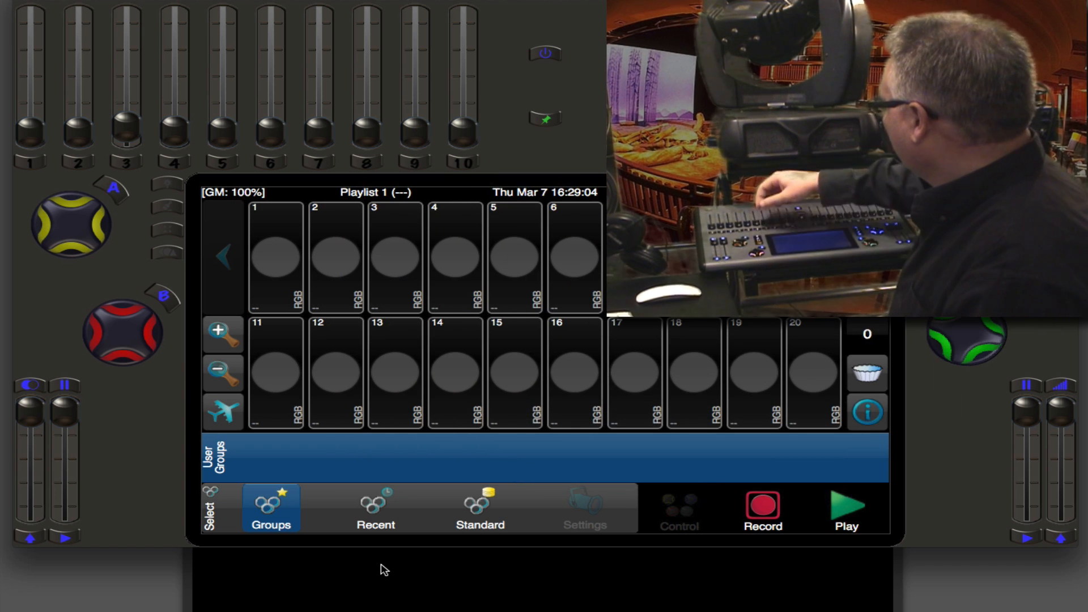
Capture fixtures 4, 5 and 6 lit red at 76, 70 and 95 percent.
click(574, 257)
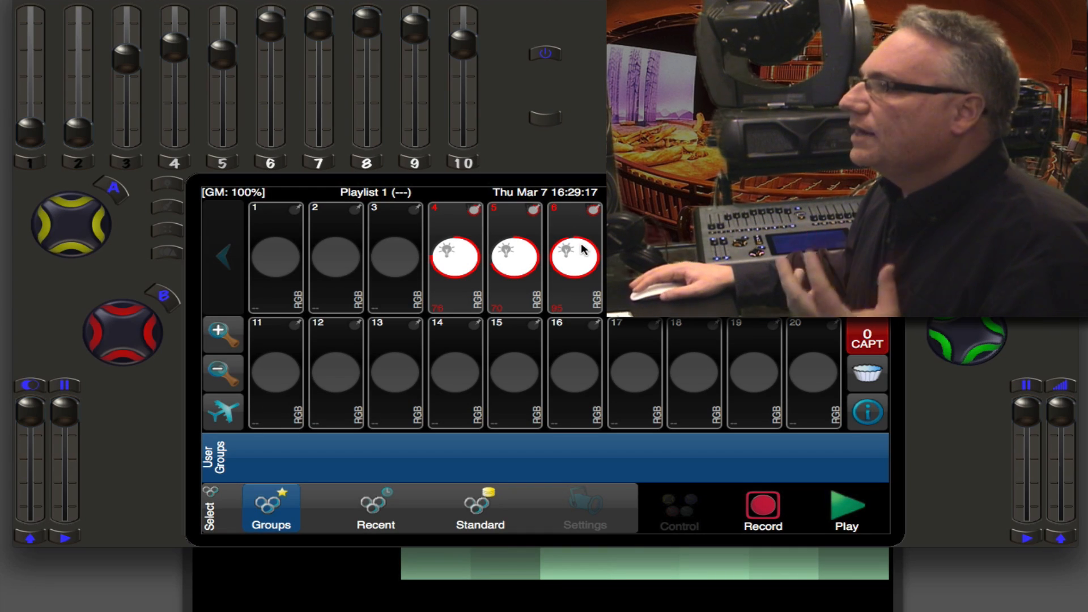
Show the Play memory page listing Pink to Blue, Blue Green Stripes and Amber.
click(573, 257)
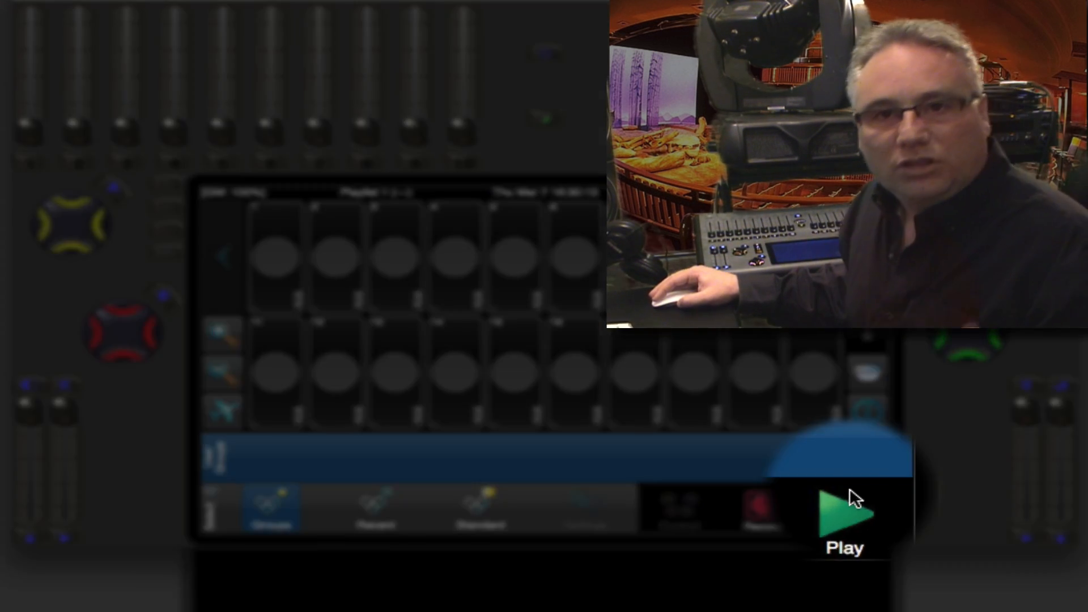
click(522, 506)
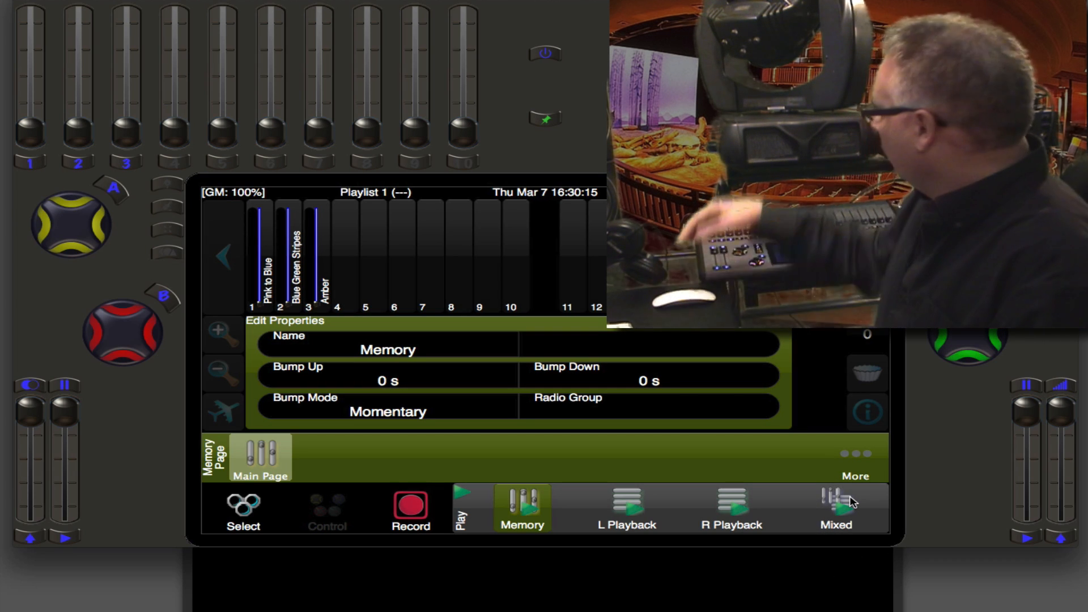